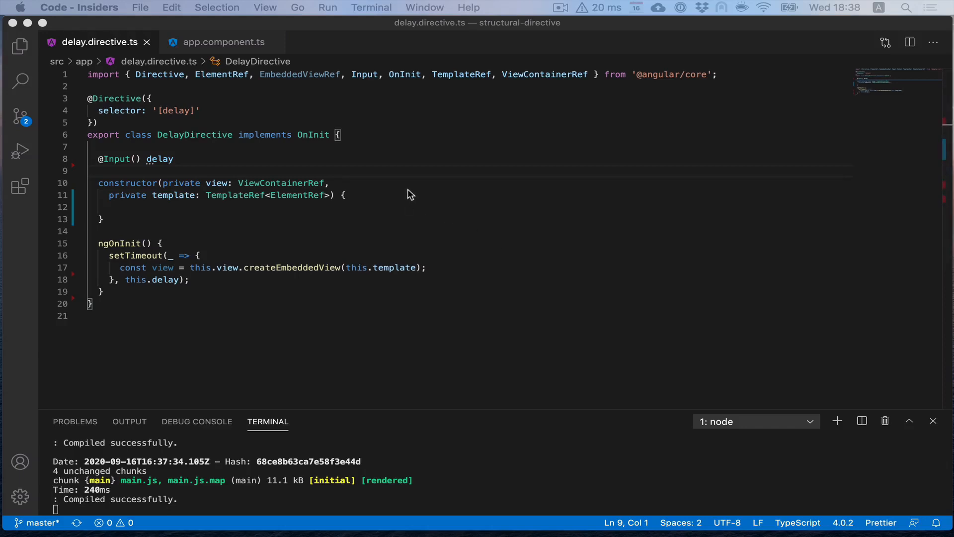
mouse_move(395, 190)
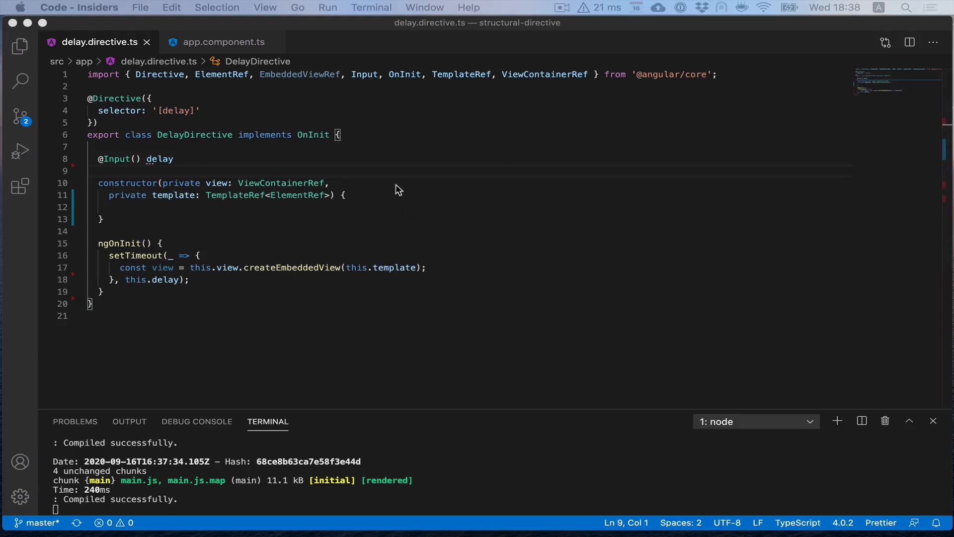
mouse_move(209, 166)
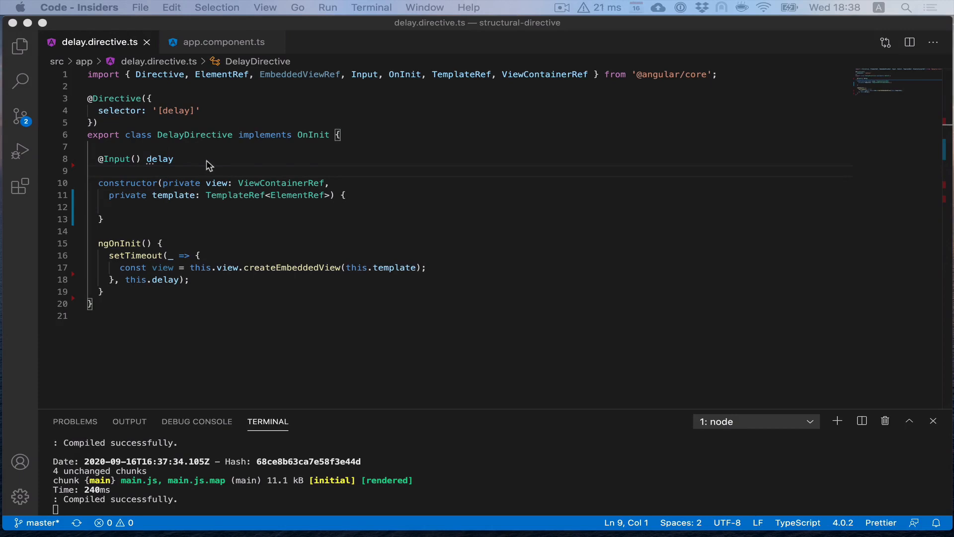
mouse_move(159, 168)
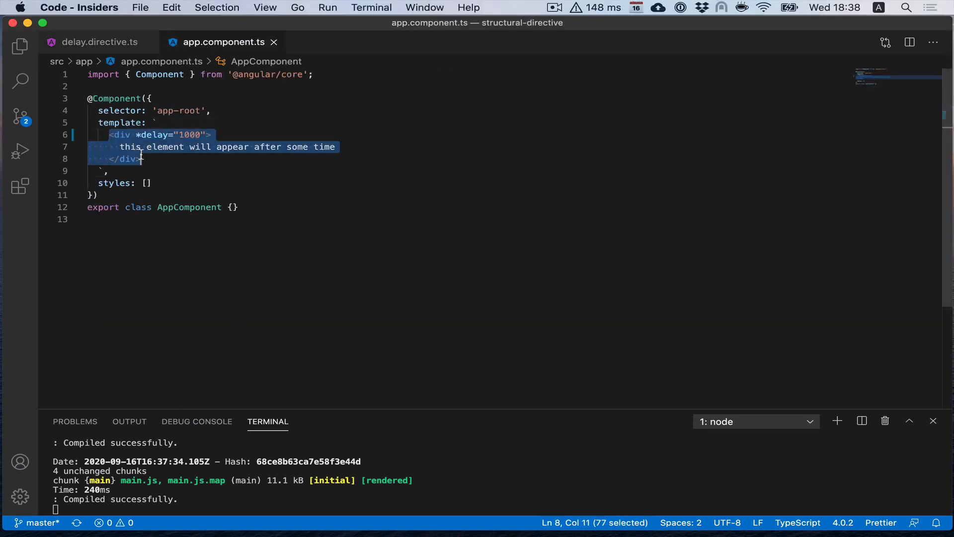
Select the 1000 delay value in the template and move to the app component file
click(192, 135)
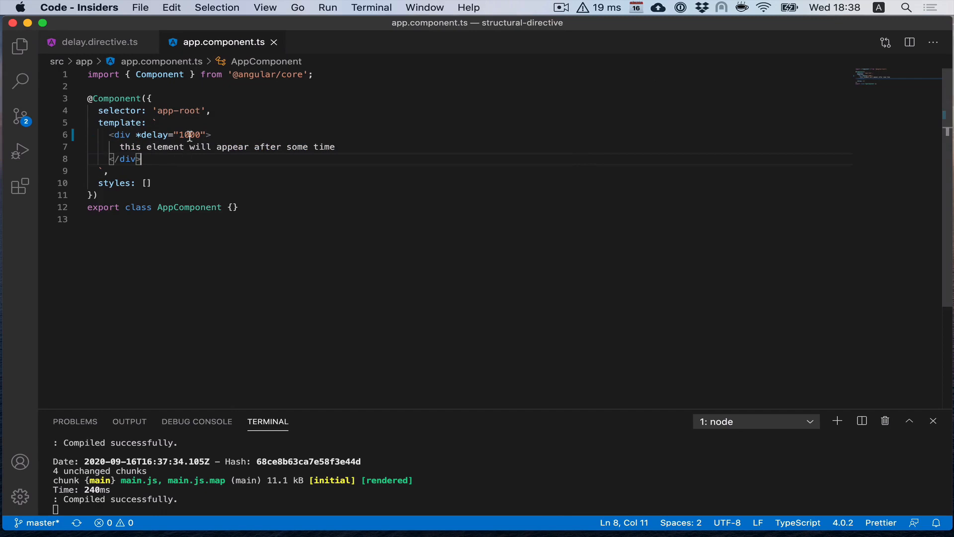
double_click(188, 134)
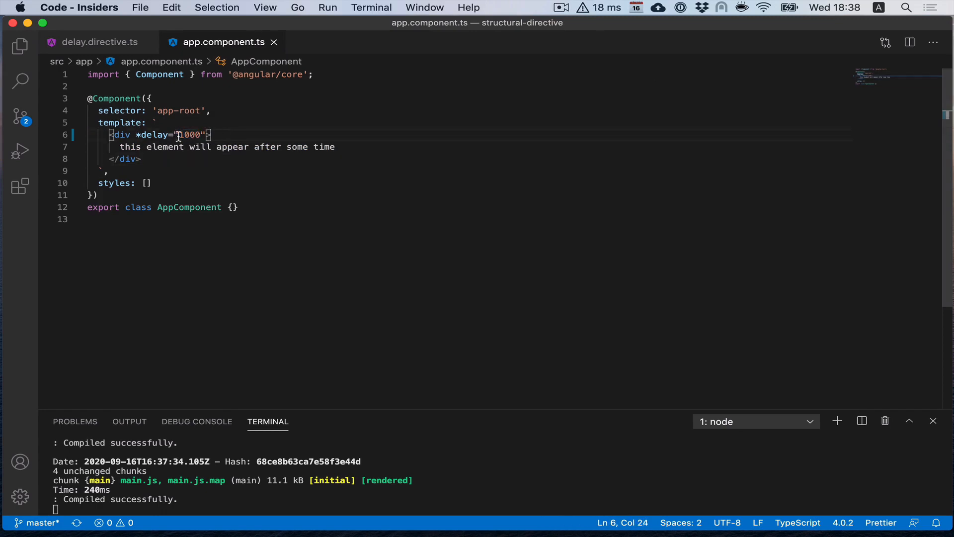
click(98, 42)
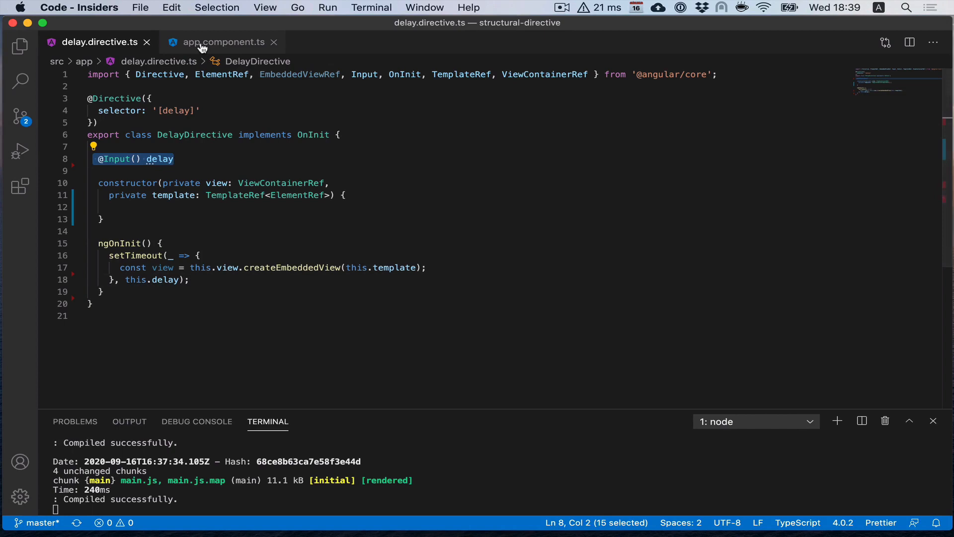
click(222, 42)
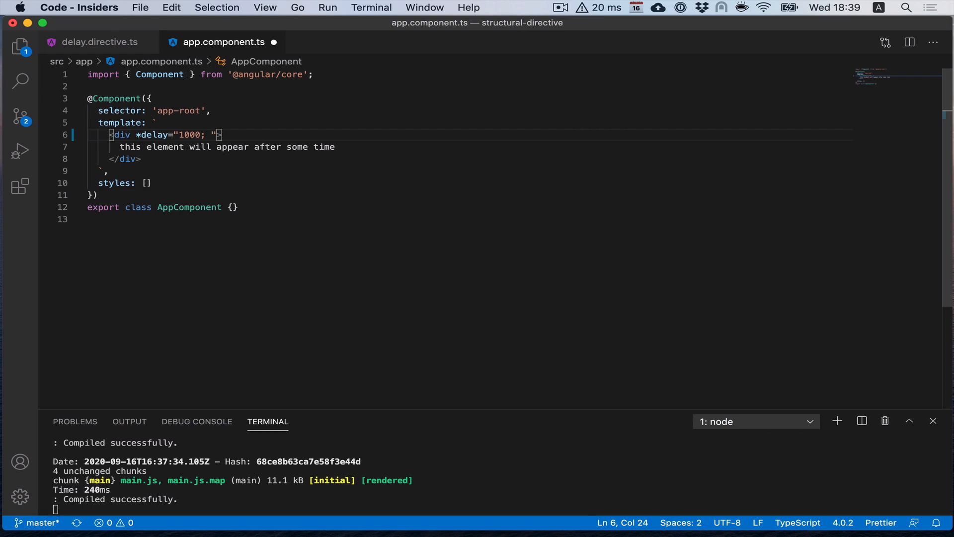
Append 'hide:2000' to the div's *delay binding, then return to the delay directive file
text(hide:)
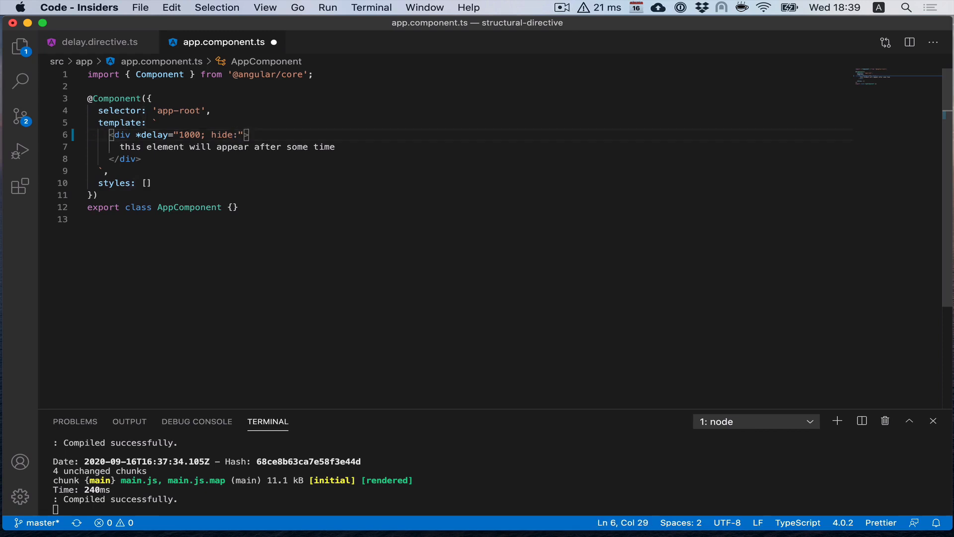
text(2000)
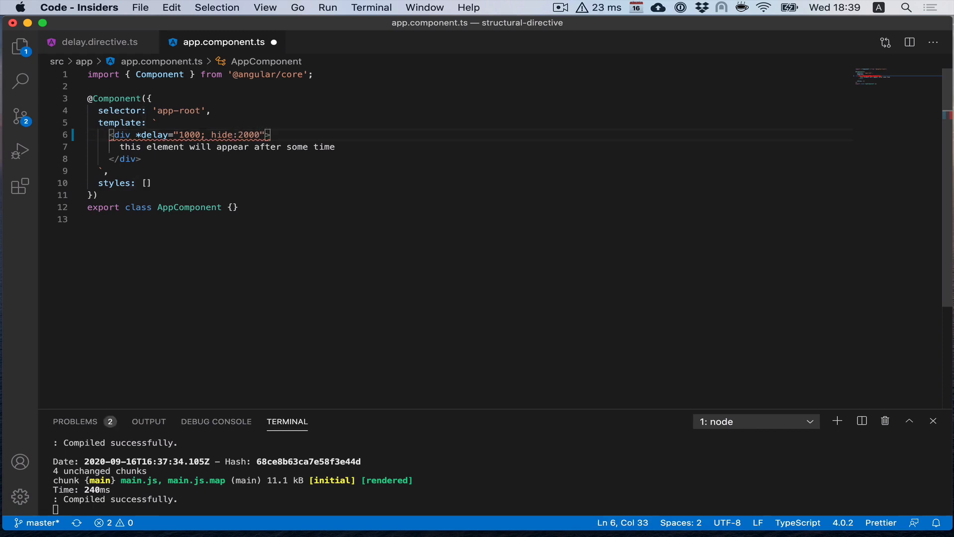
double_click(248, 134)
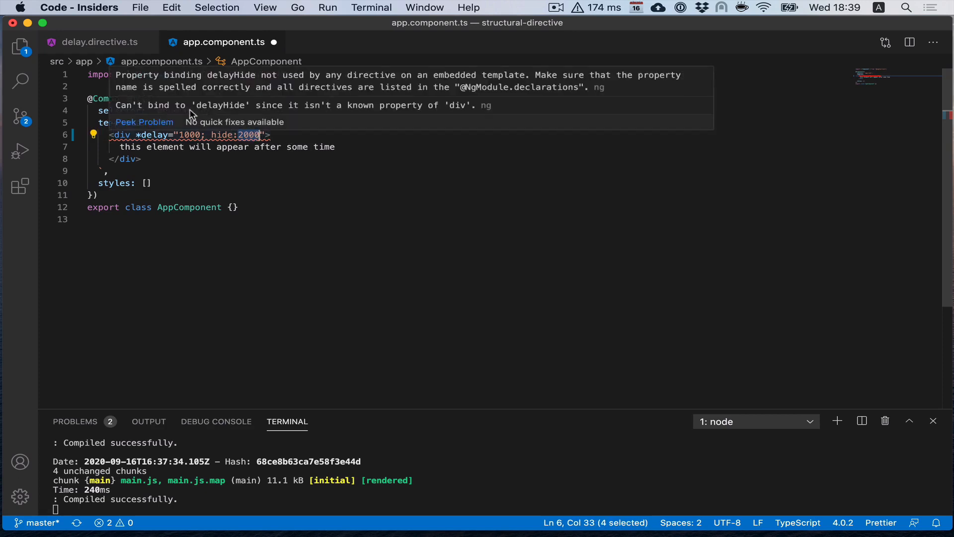
click(97, 42)
text(@Input() delay)
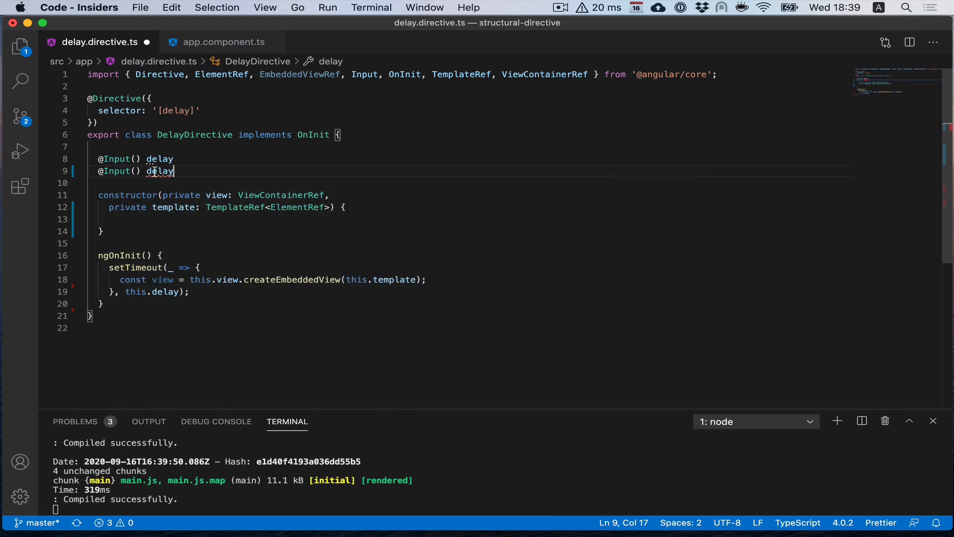
mouse_move(161, 171)
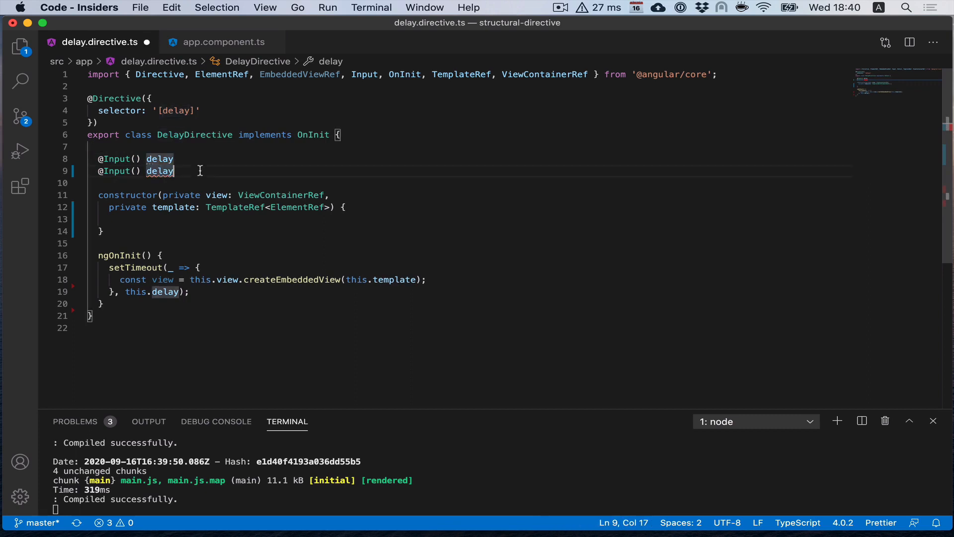
text(H)
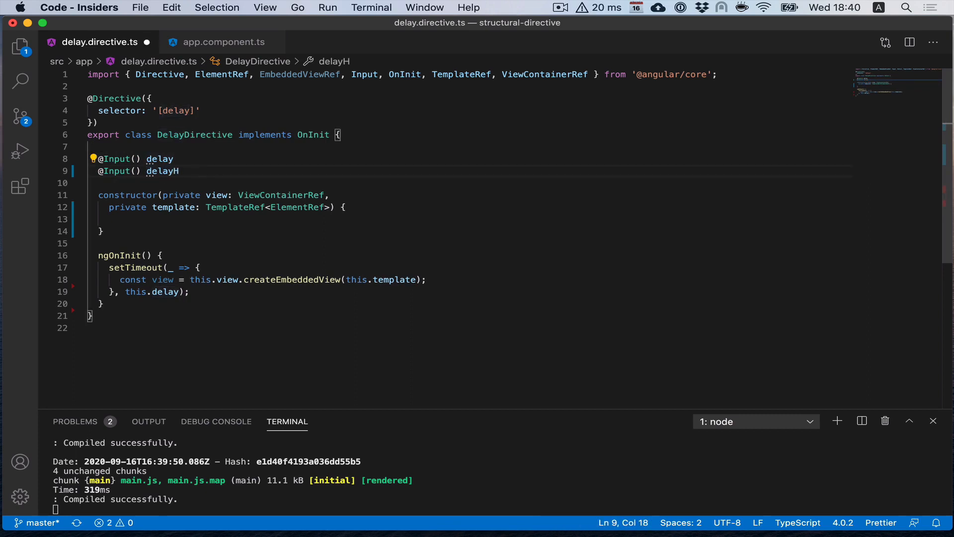
text(ide)
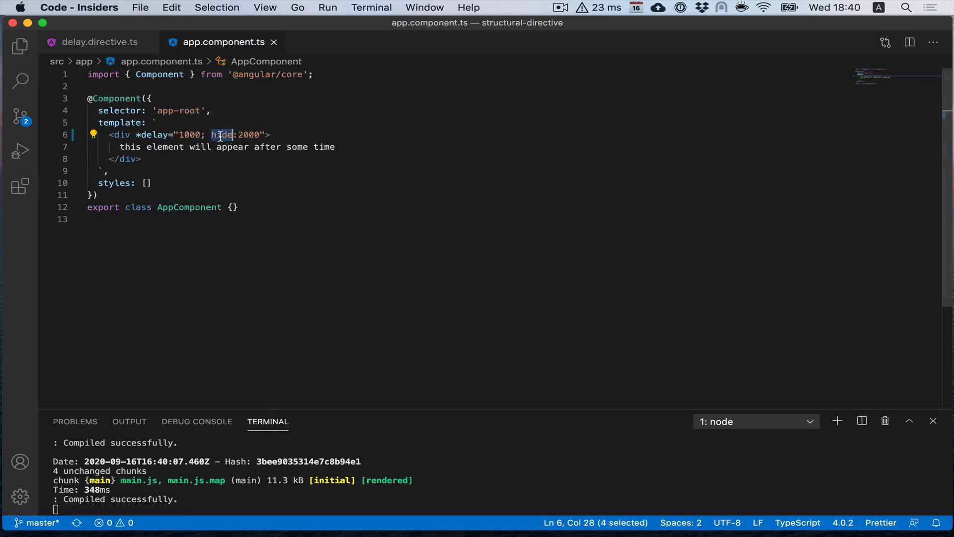
click(97, 42)
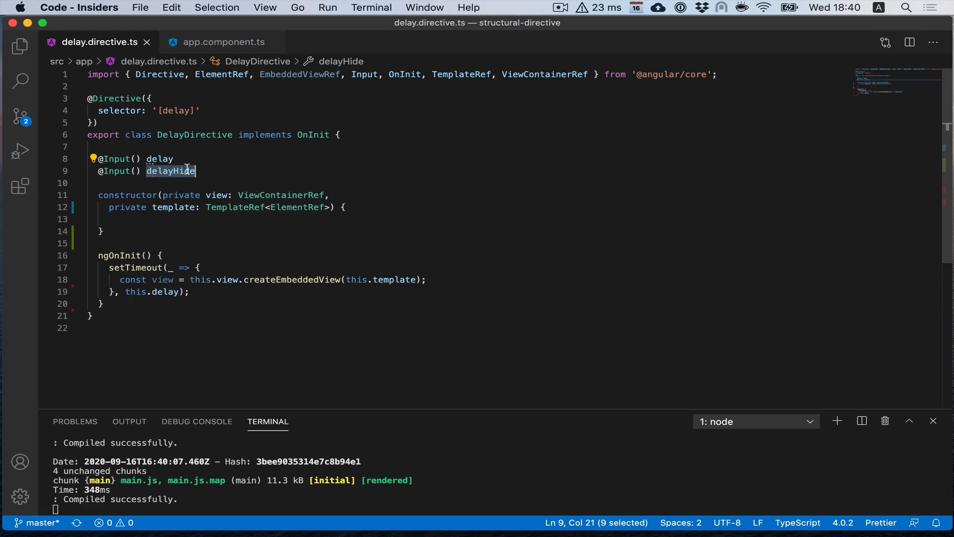
key(enter)
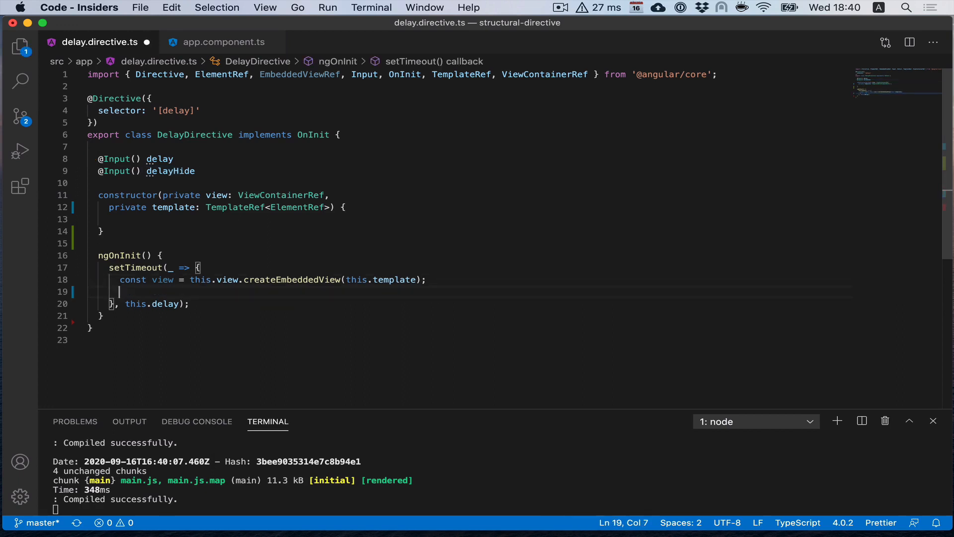
Add a nested setTimeout whose body calls view.destroy();
text(setT)
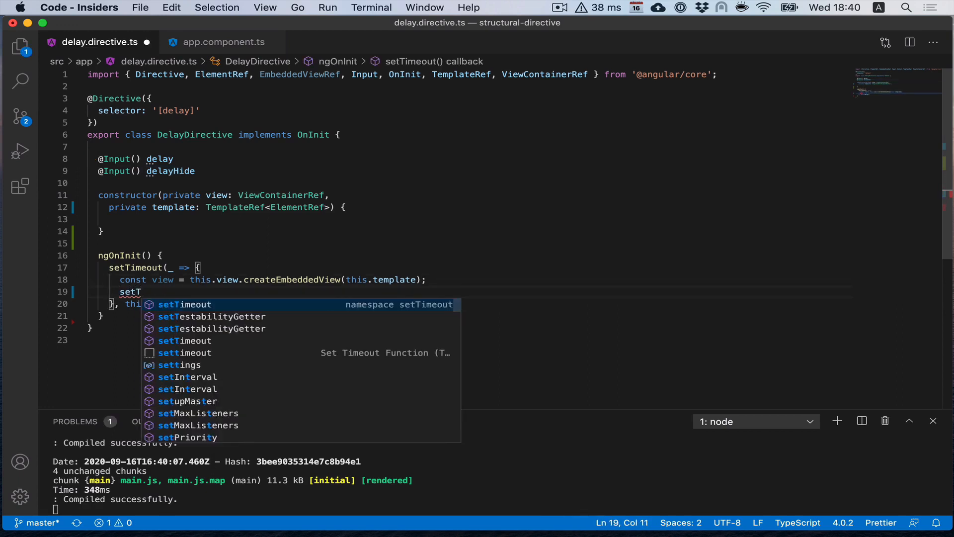
key(Tab)
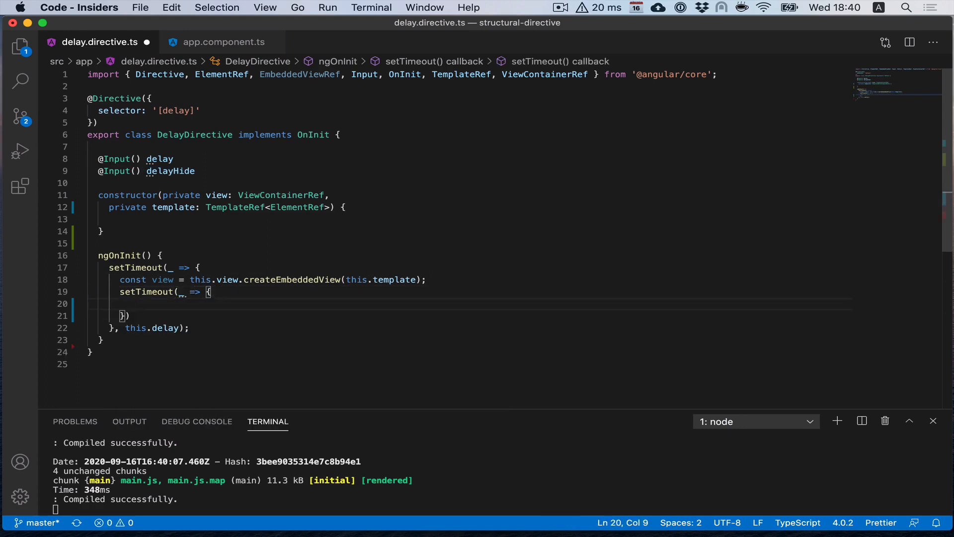
text(view)
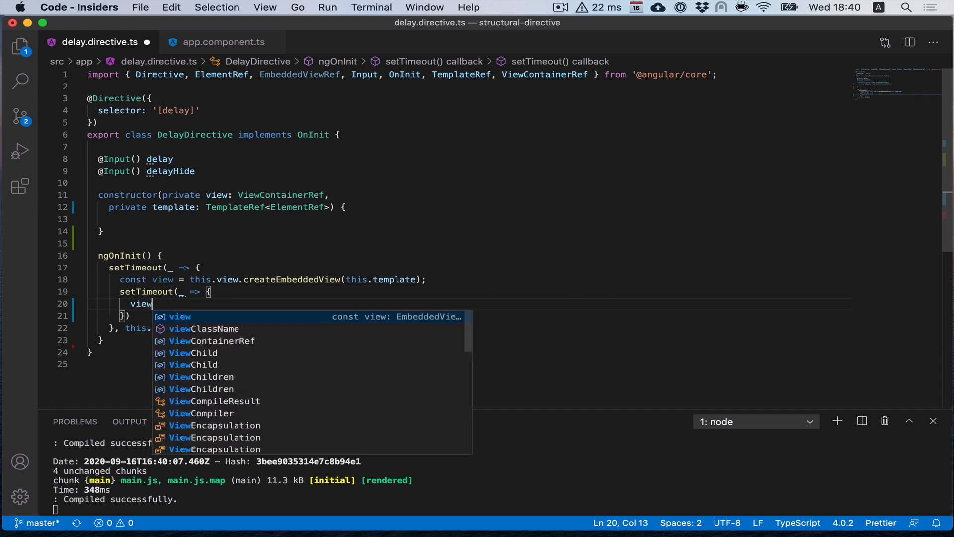
text(.destroy)
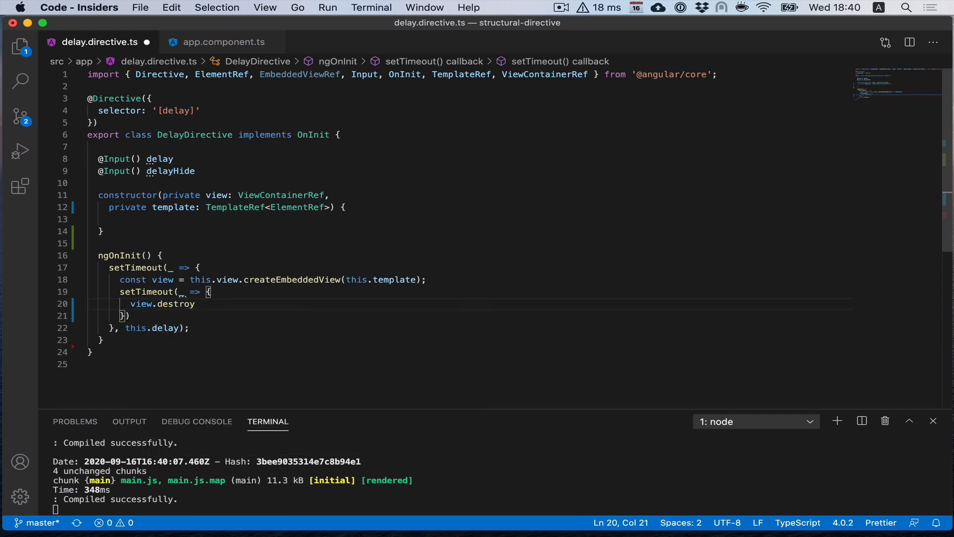
text(();)
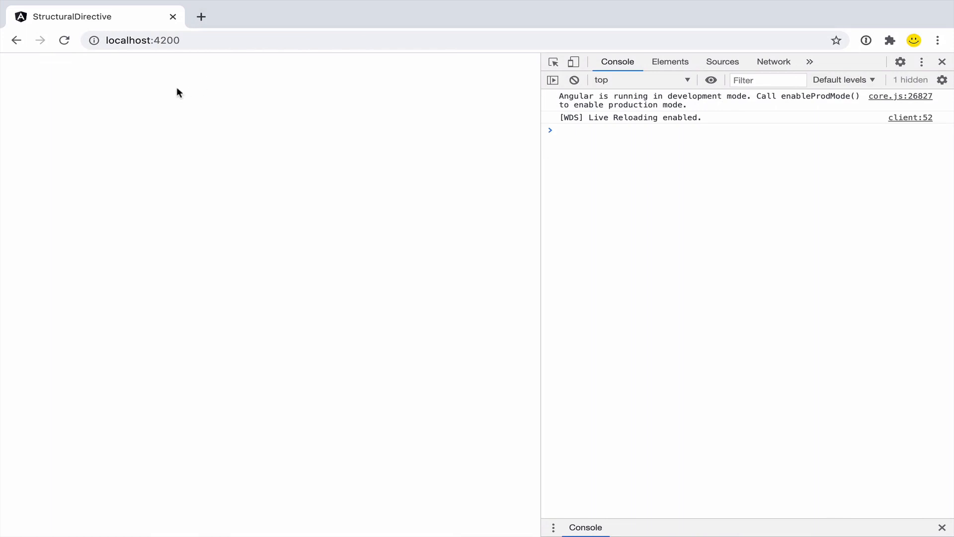
mouse_move(45, 106)
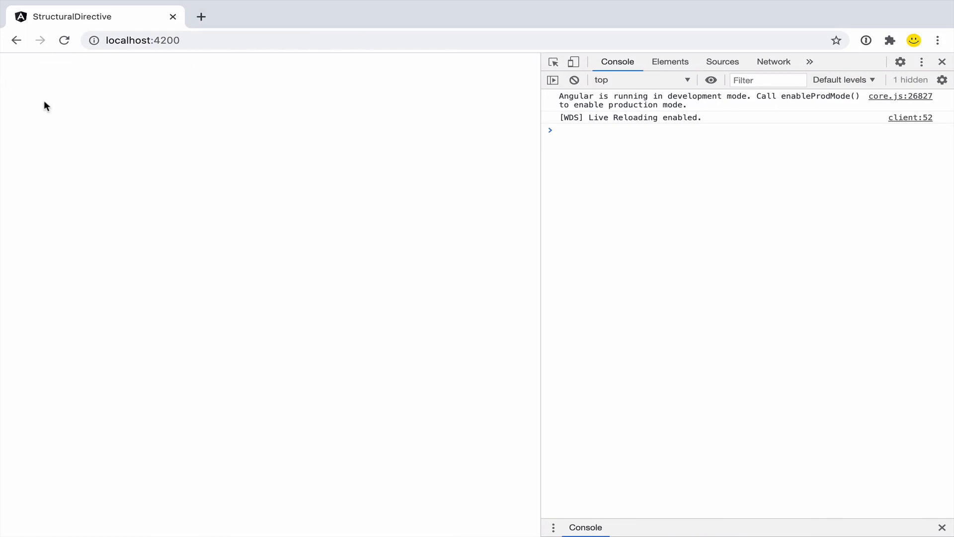